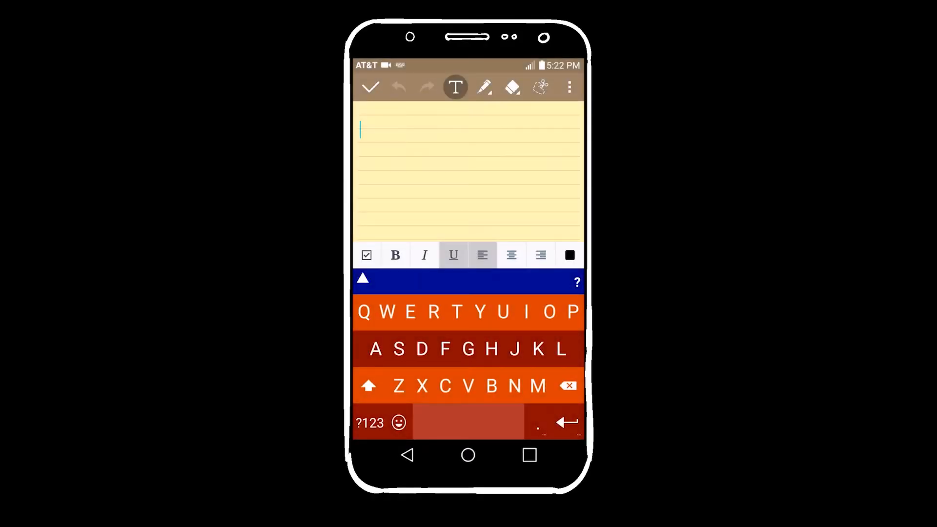
- Open the app-launcher popup with Chrome, Facebook and Gmail shortcuts over the keyboard
left_click(565, 422)
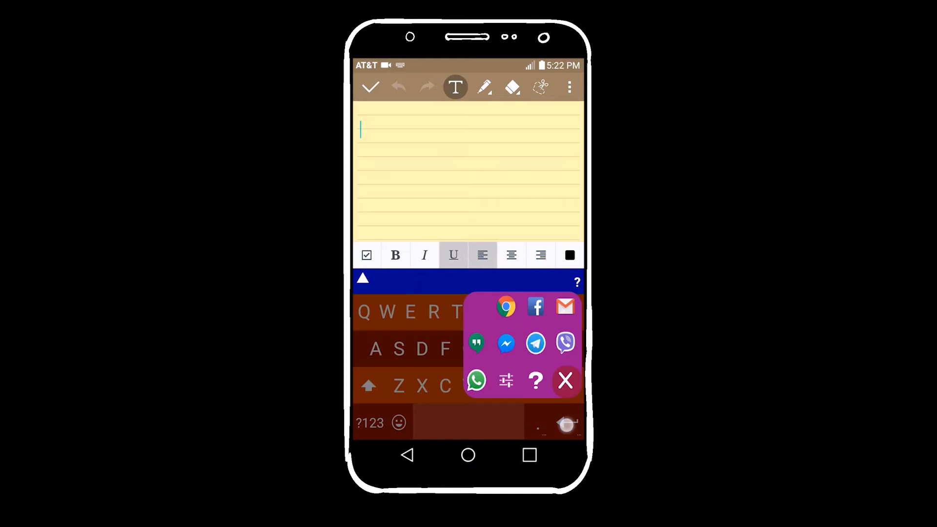
left_click(564, 380)
type("Fea")
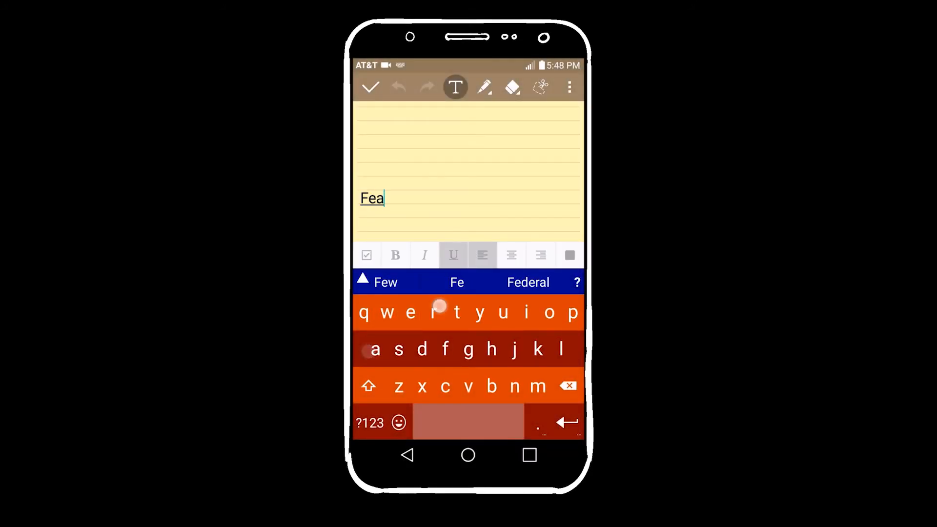
- Add the letter r so the note's first word reads 'Fear'
left_click(432, 312)
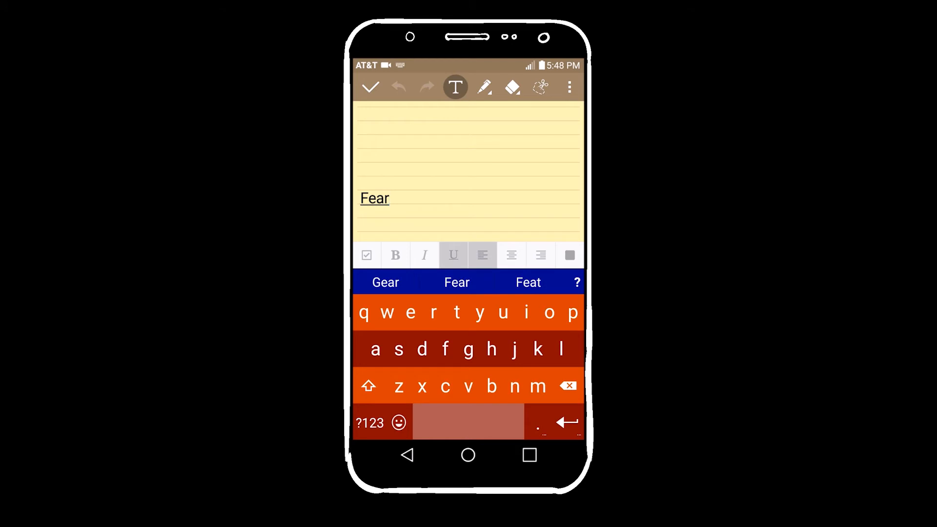